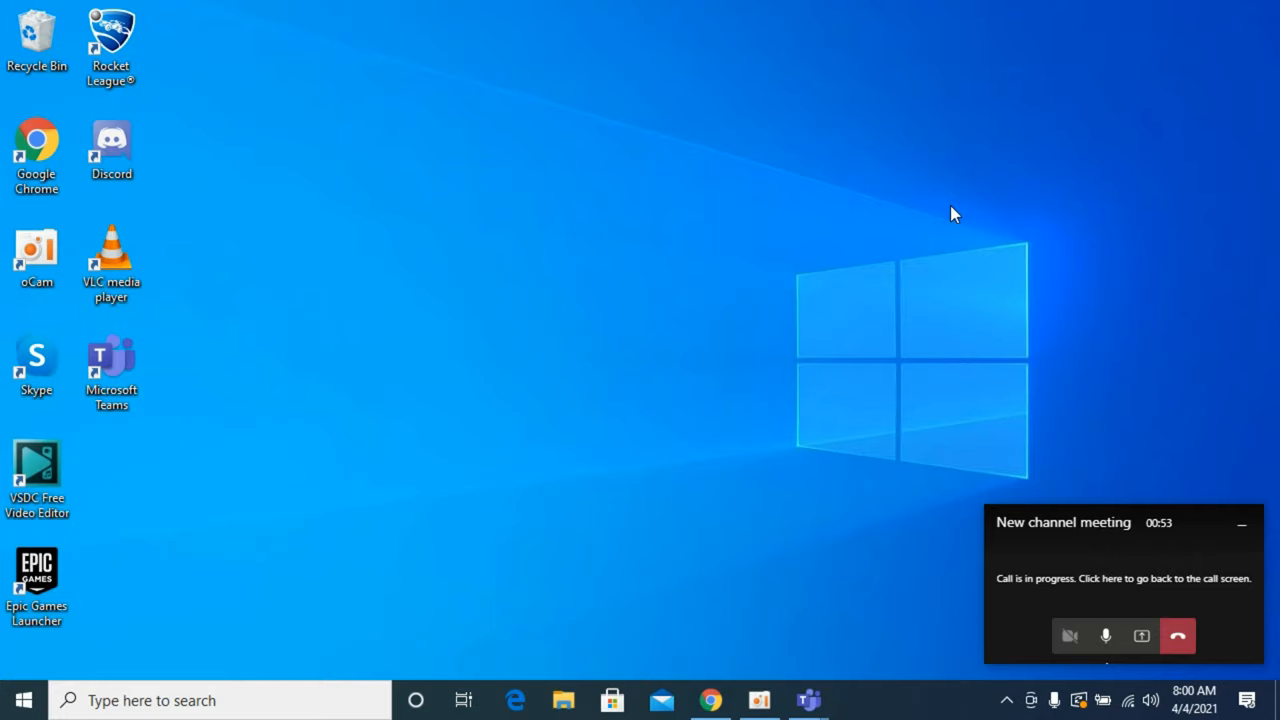
mouse_move(1090, 530)
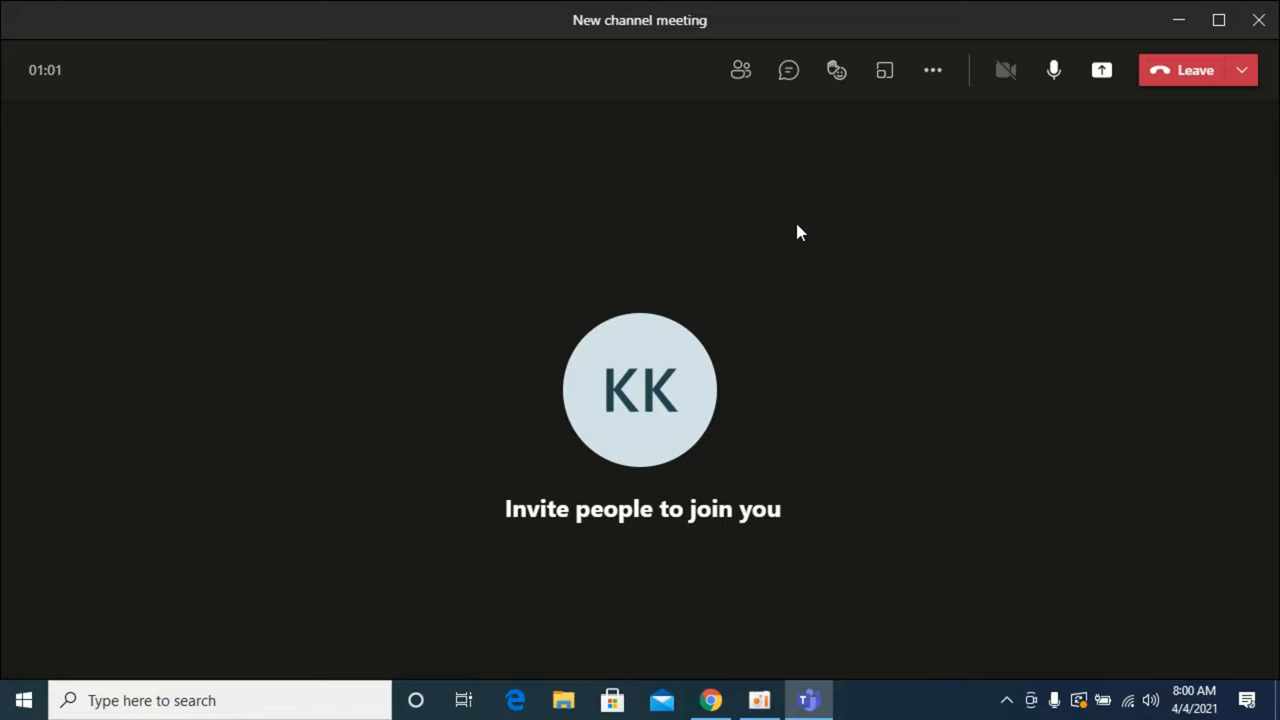
mouse_move(907, 220)
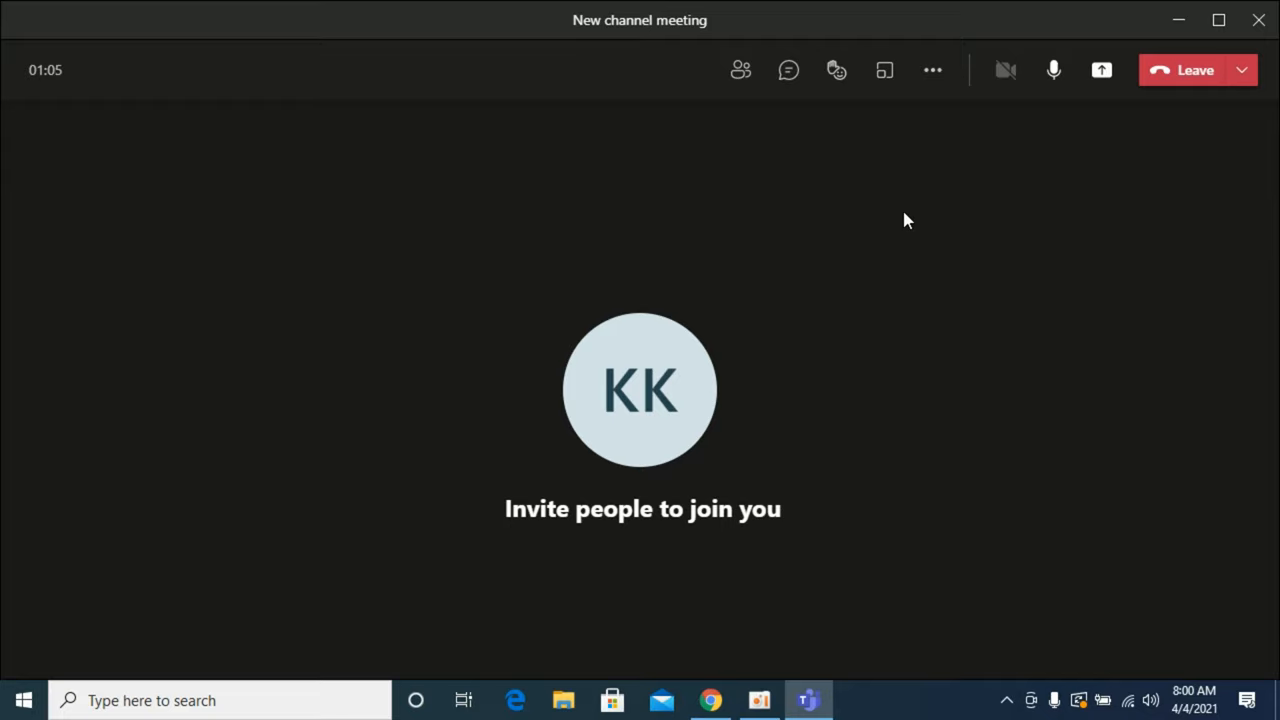
mouse_move(1101, 70)
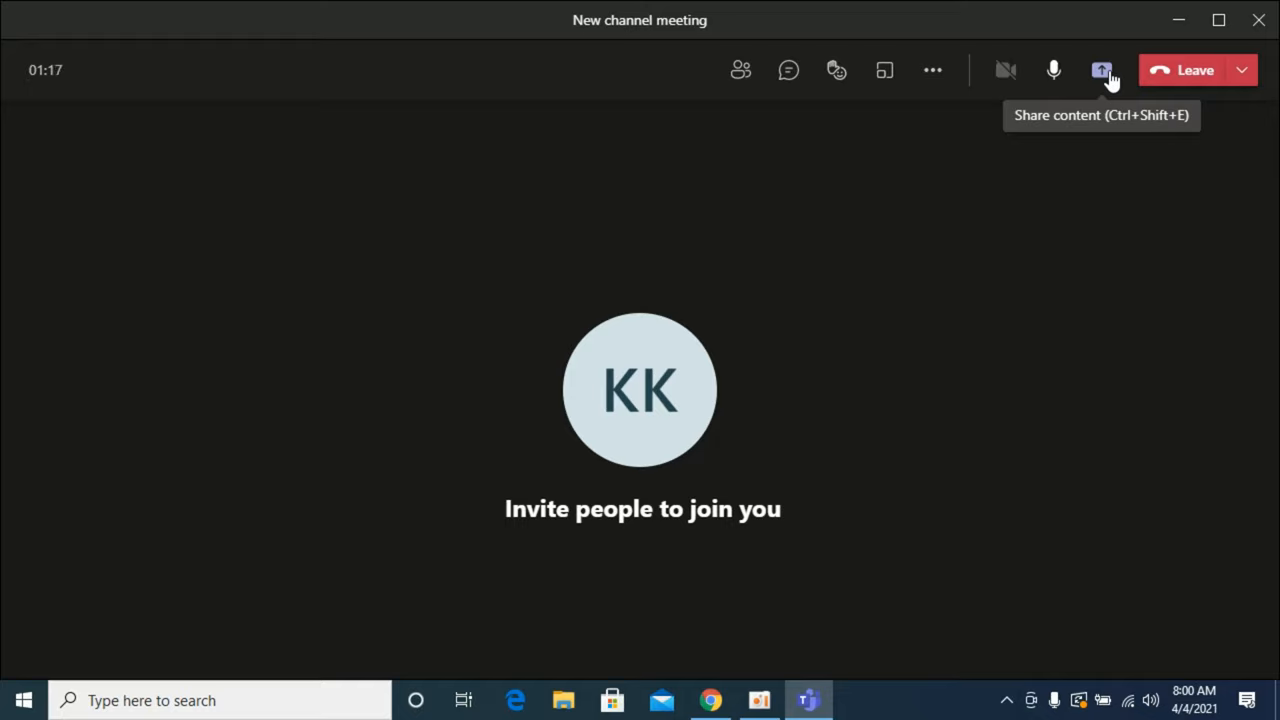
mouse_move(547, 548)
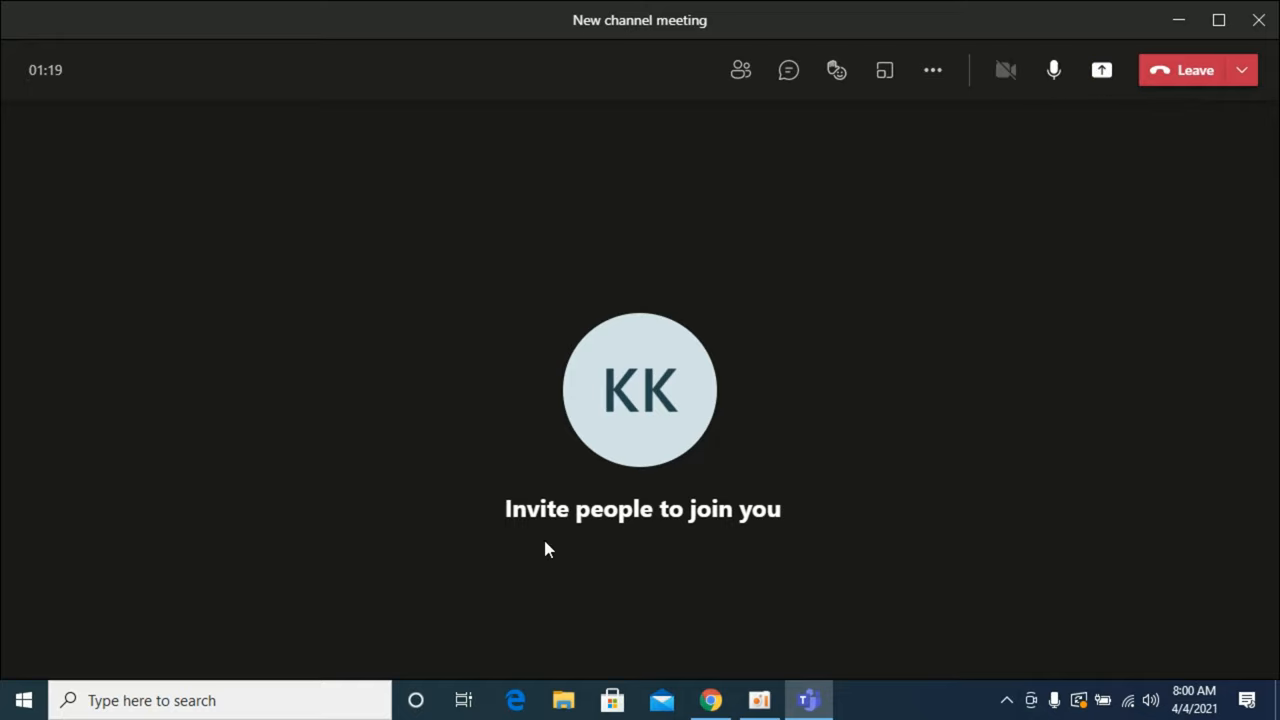
mouse_move(574, 548)
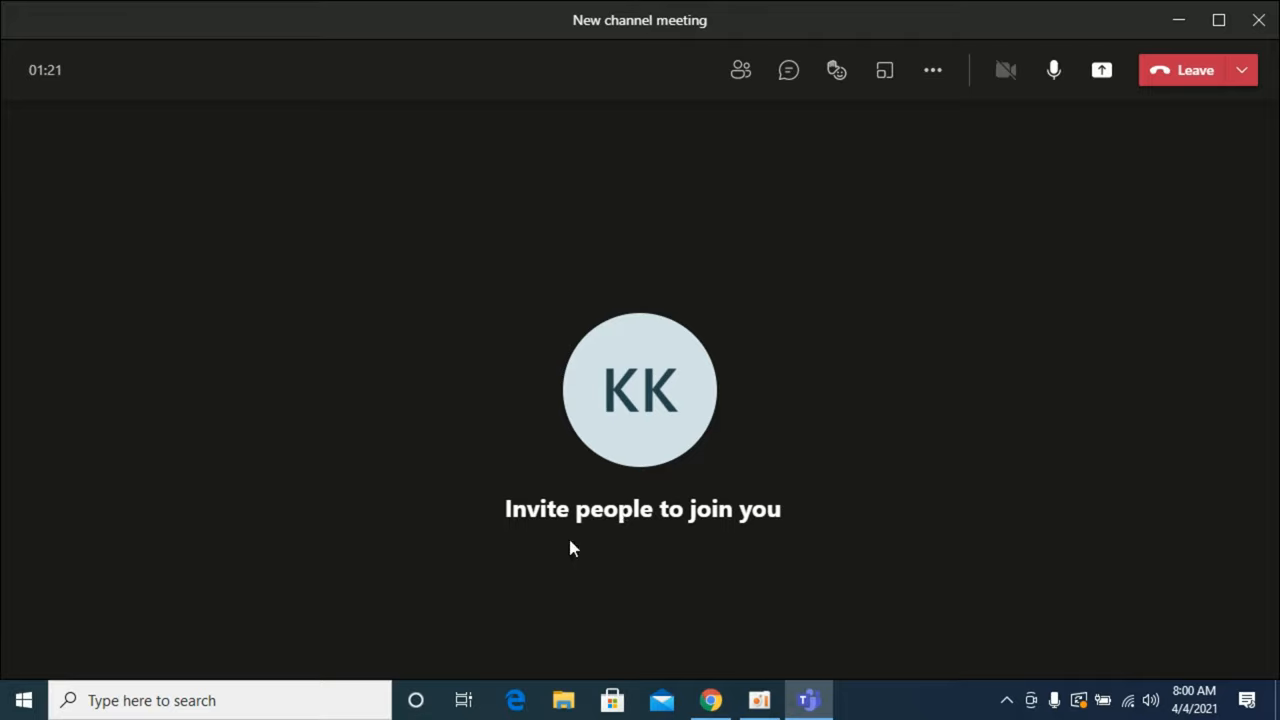
mouse_move(1101, 70)
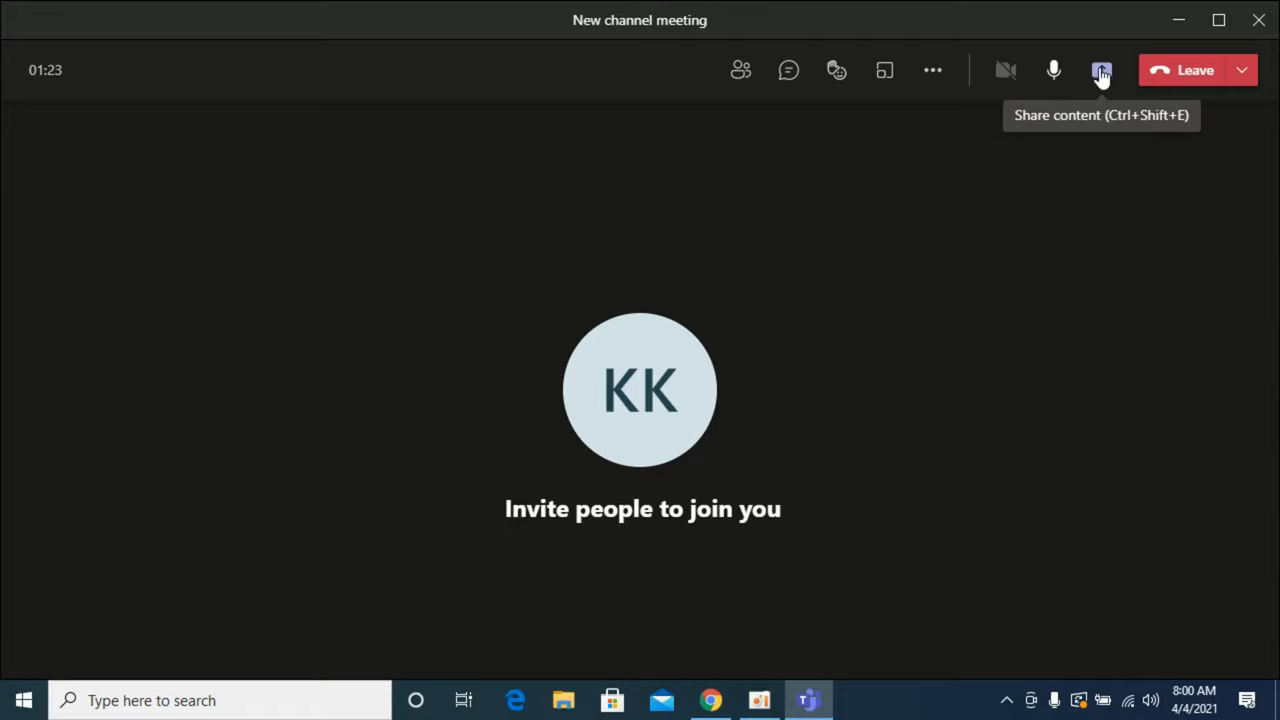
Open the share tray listing desktop, window, Whiteboard, Freehand and PowerPoint options
click(1101, 70)
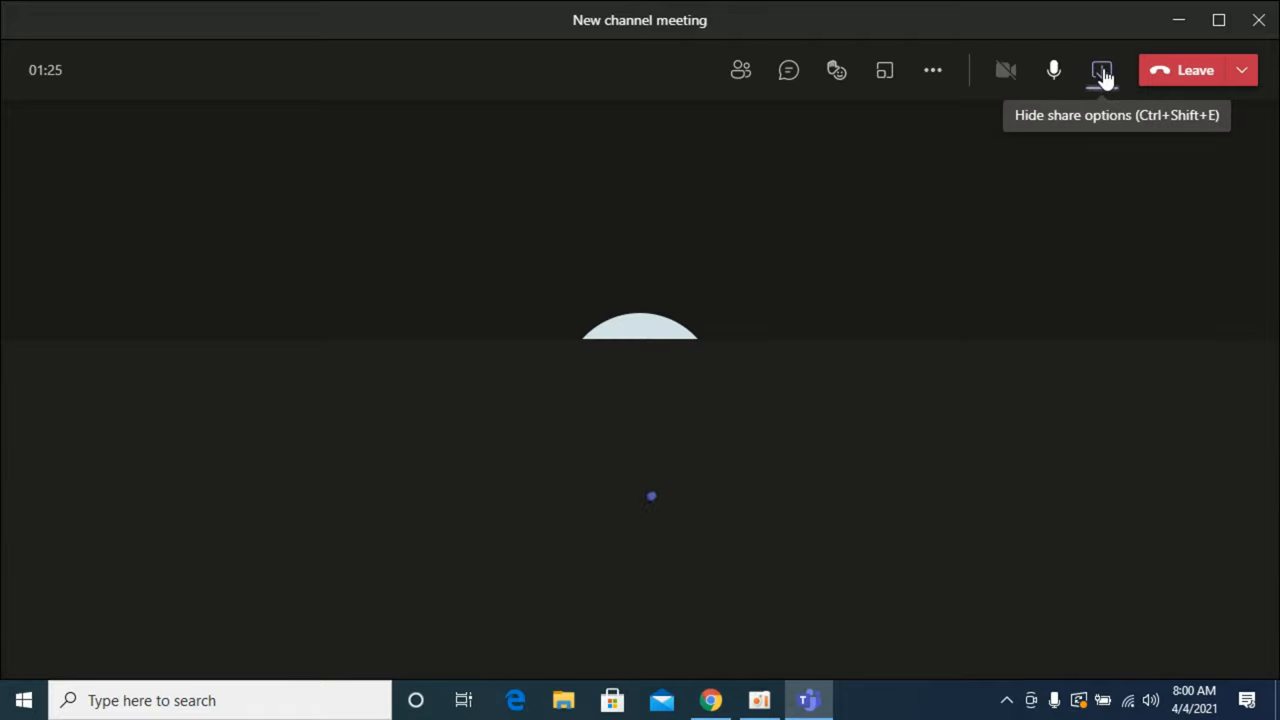
click(1101, 70)
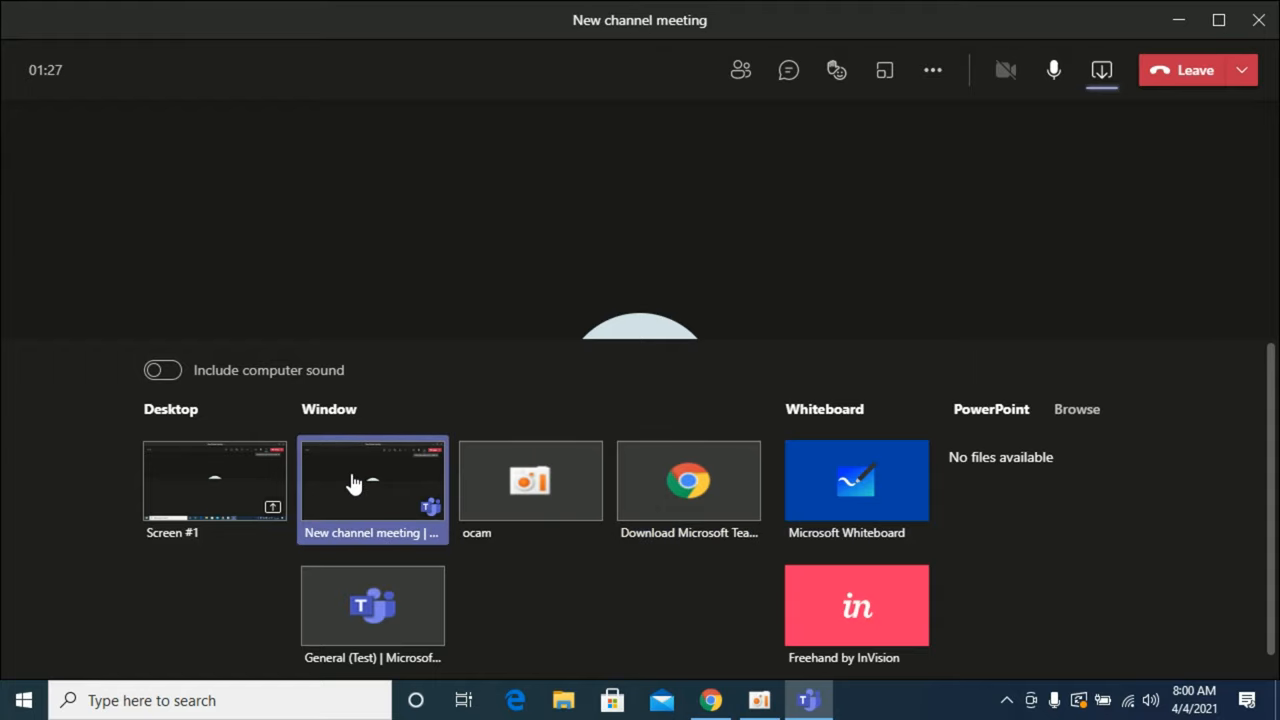
mouse_move(372, 605)
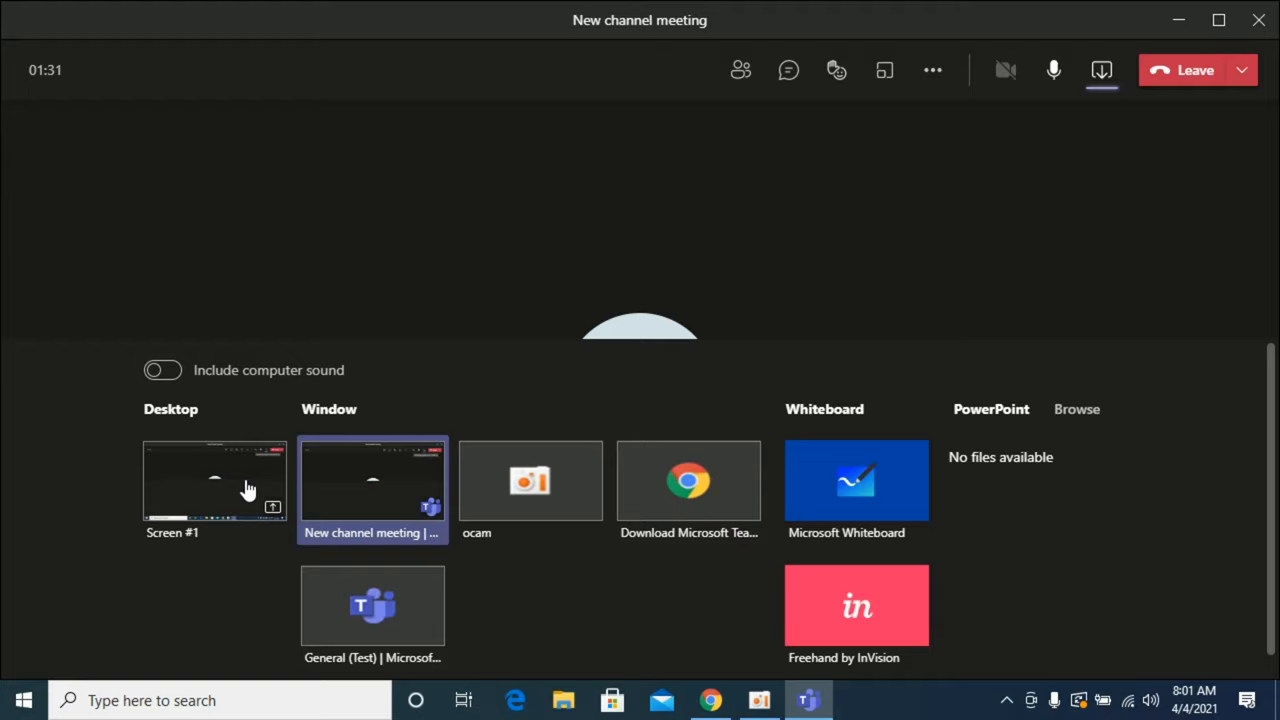
mouse_move(350, 483)
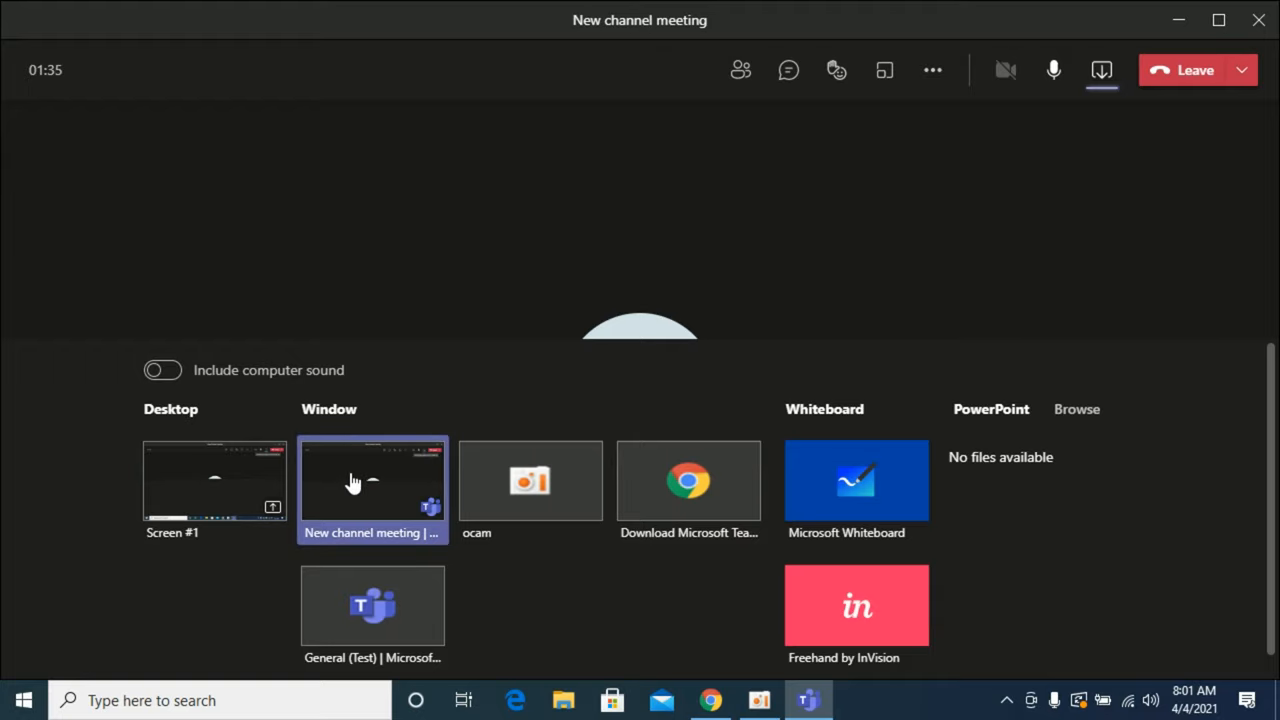
Present the New channel meeting window from the share tray
click(372, 481)
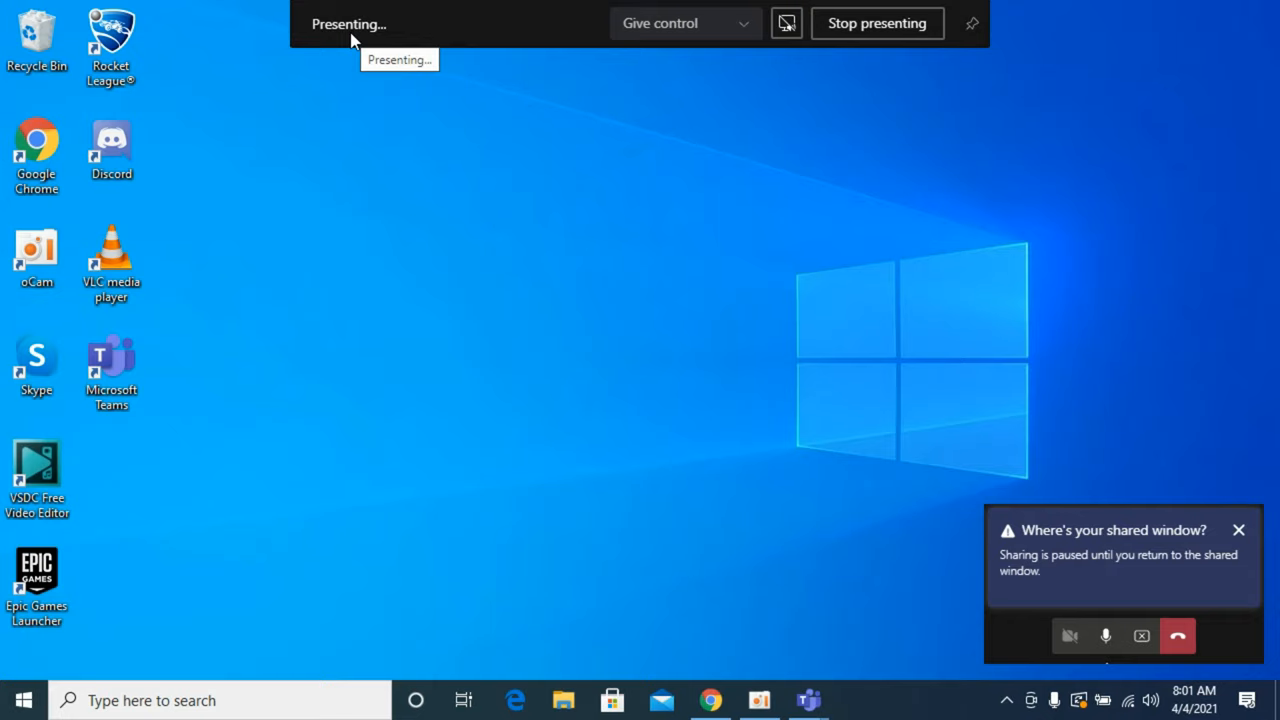
mouse_move(398, 48)
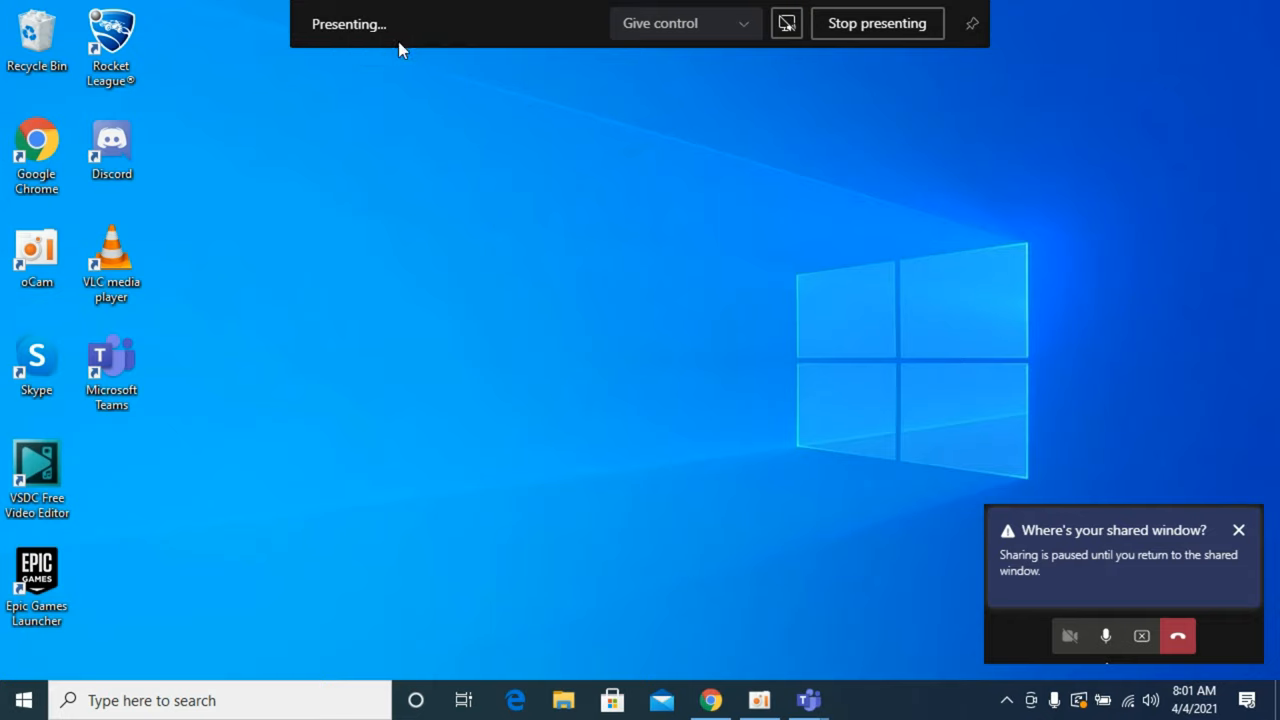
mouse_move(125, 323)
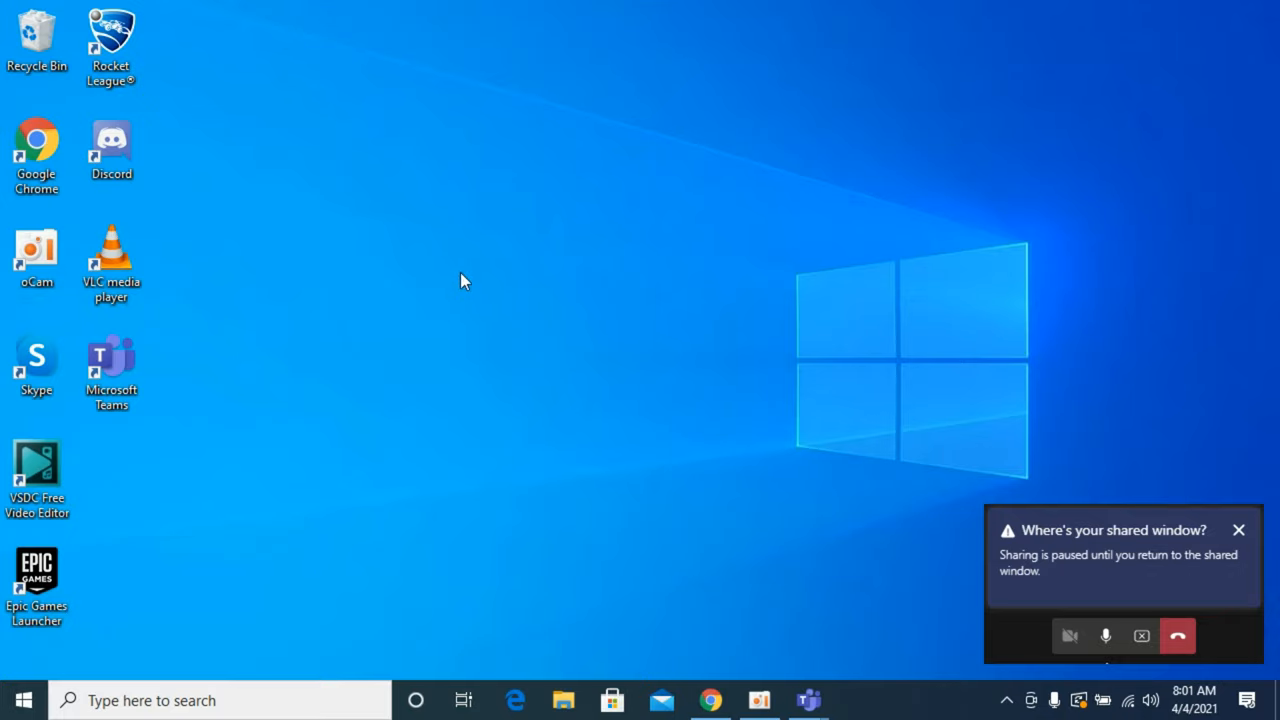
mouse_move(1238, 546)
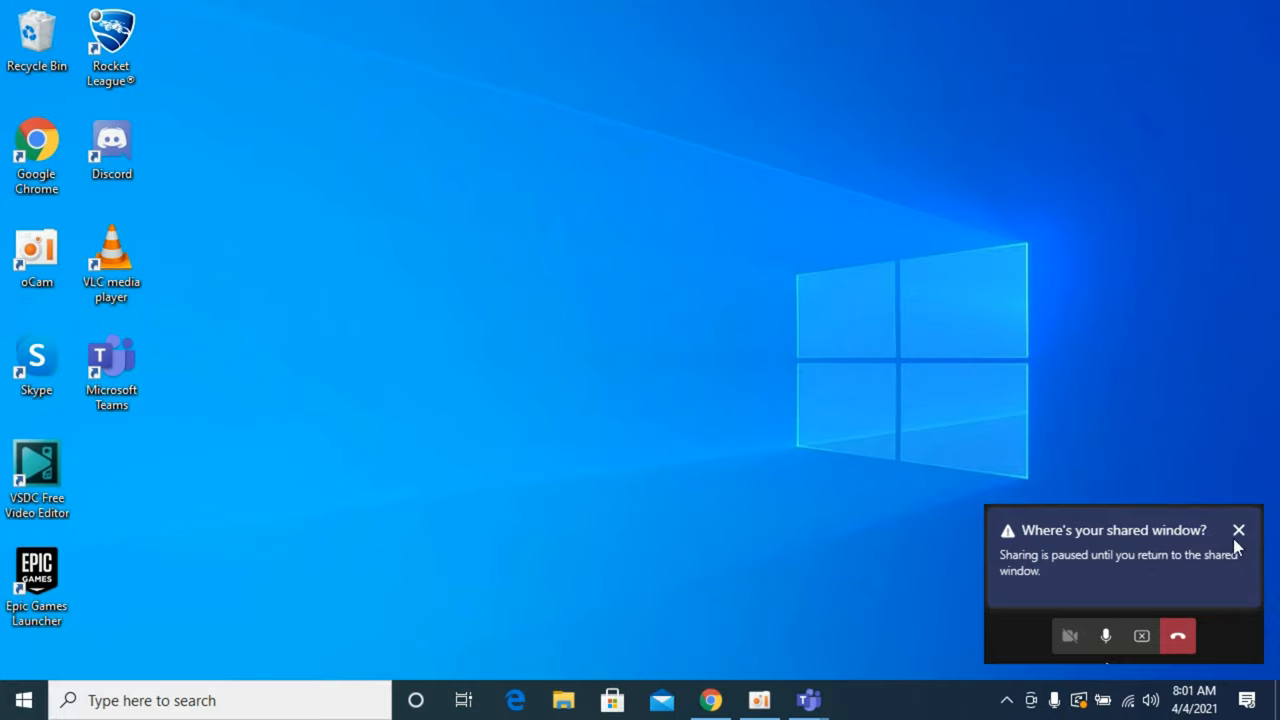
mouse_move(1239, 530)
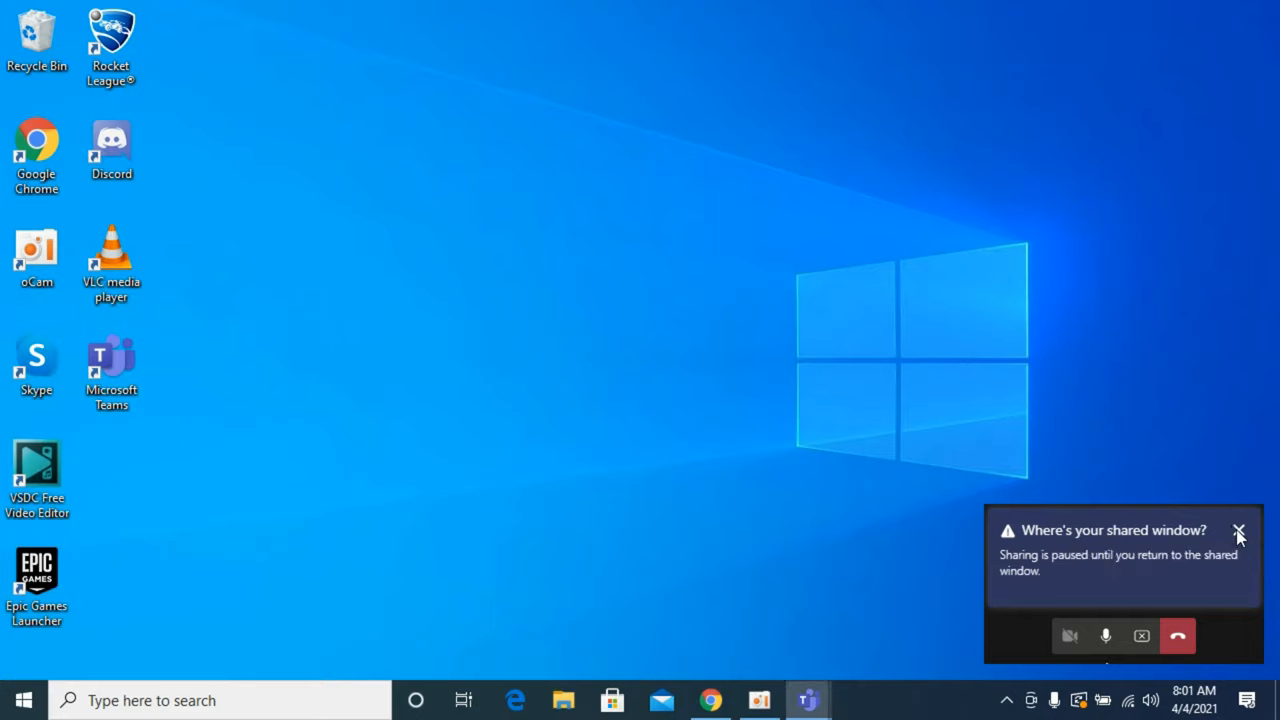
Dismiss the 'Where's your shared window?' notice and return to the meeting window
click(1239, 531)
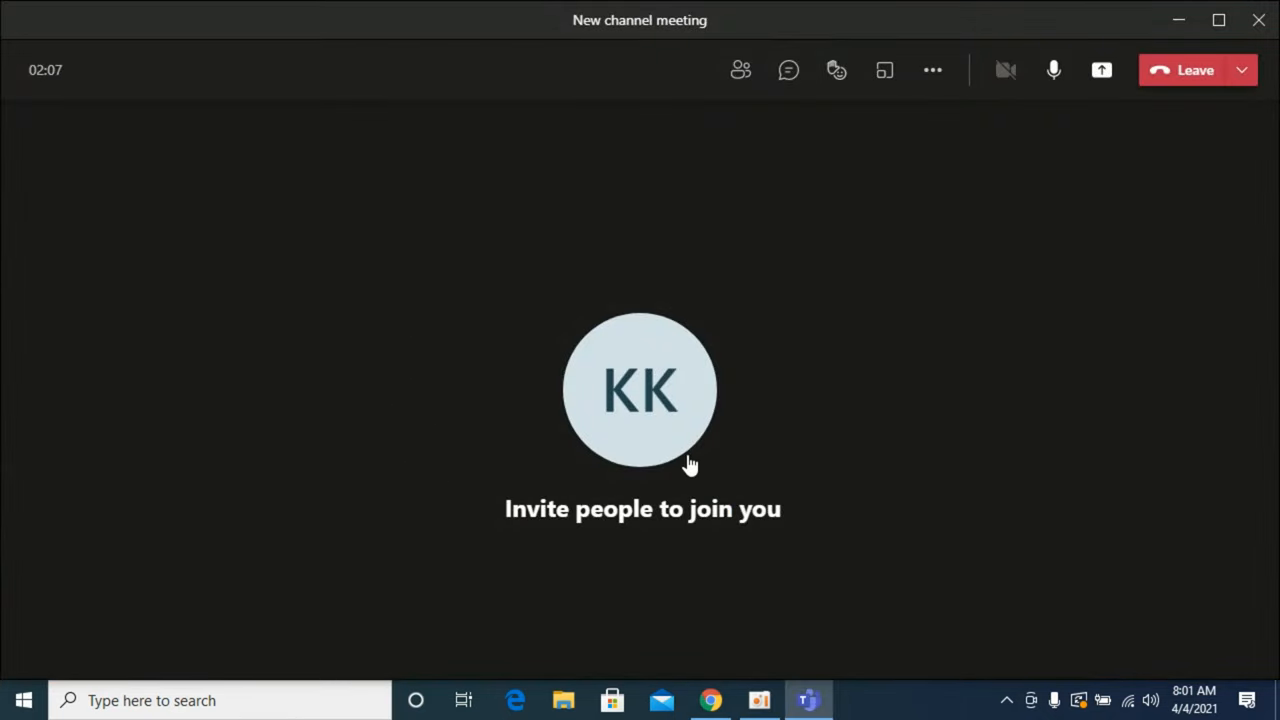
click(640, 390)
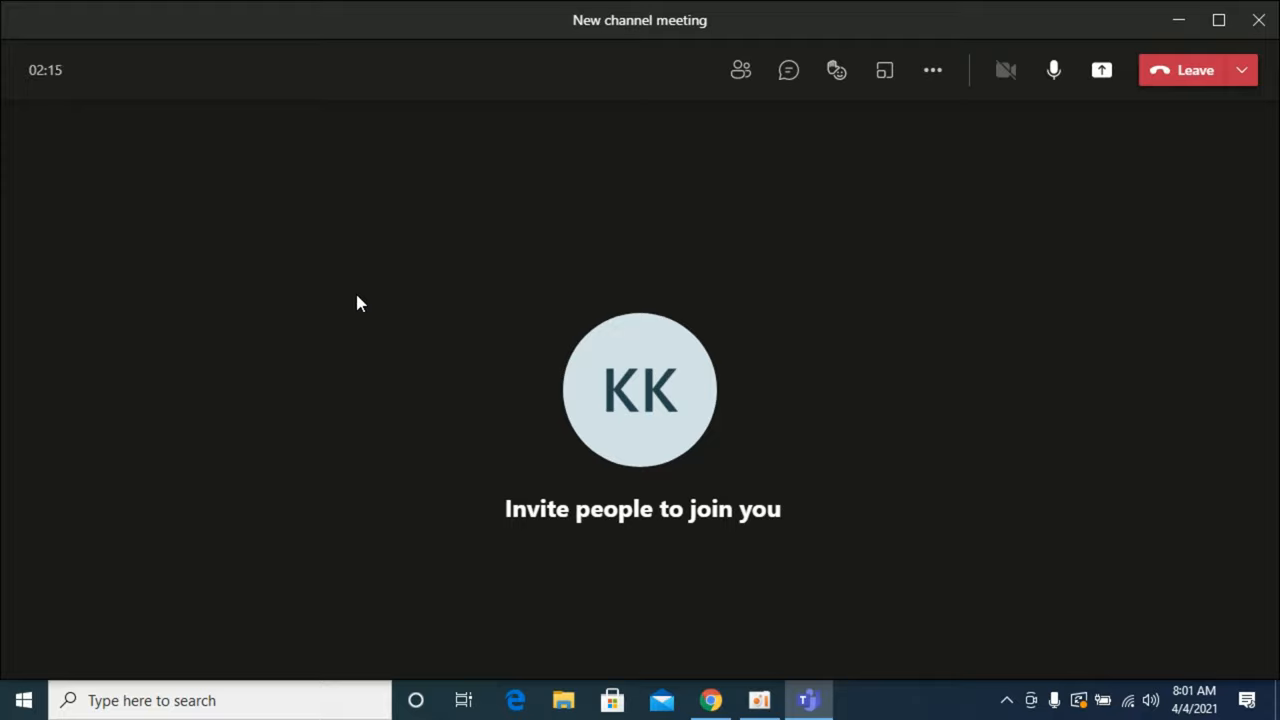
mouse_move(615, 380)
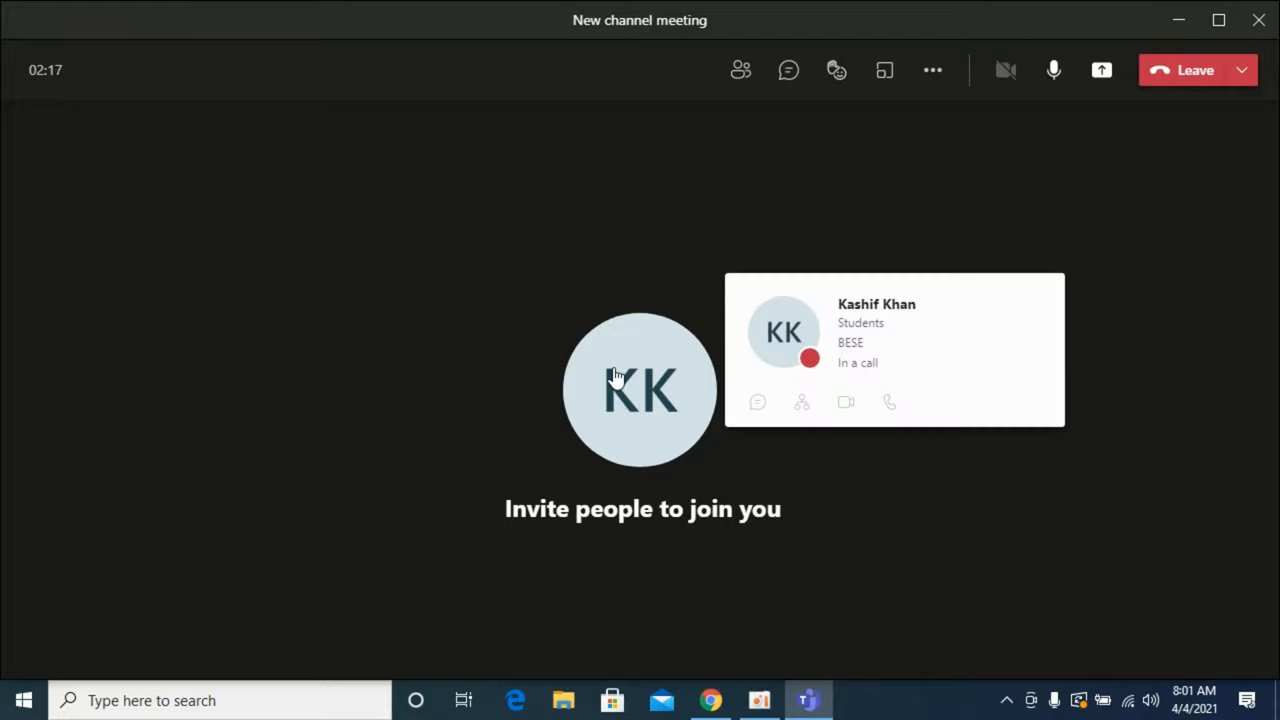